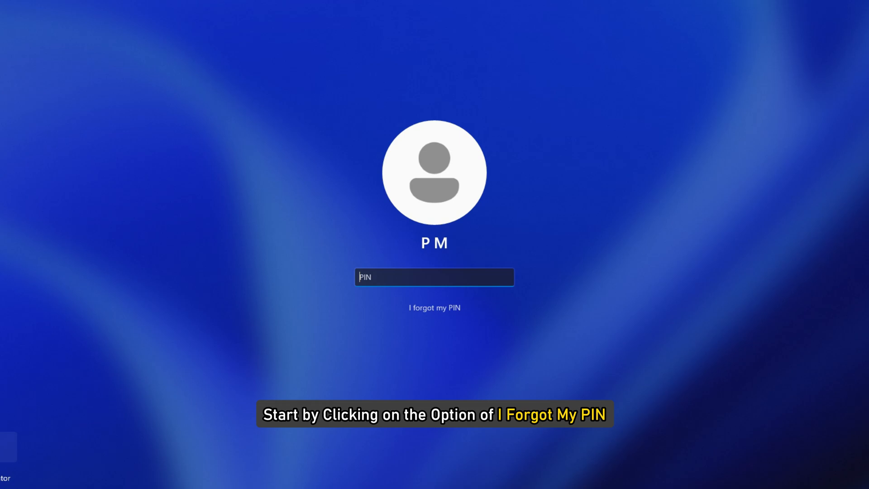
Choose 'I forgot my PIN' on the lock screen to reach the Microsoft account sign-in.
{"action": "left_click", "coordinate": [434, 308]}
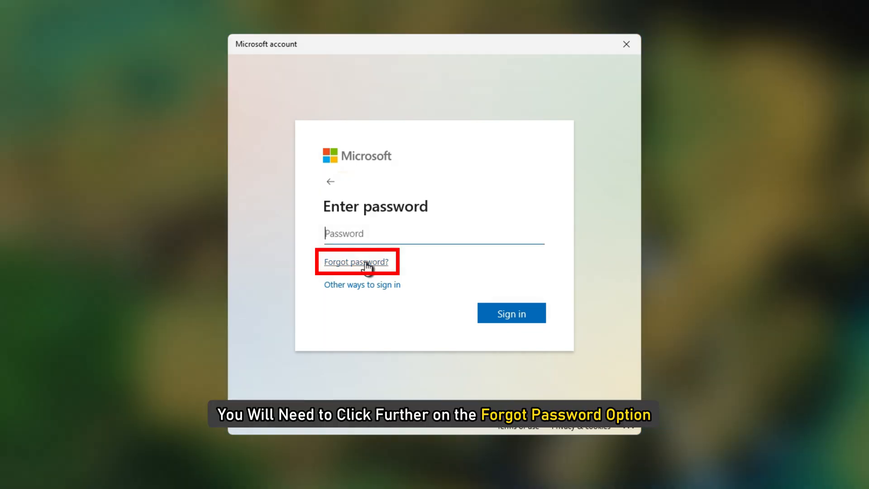
{"action": "left_click", "coordinate": [356, 262]}
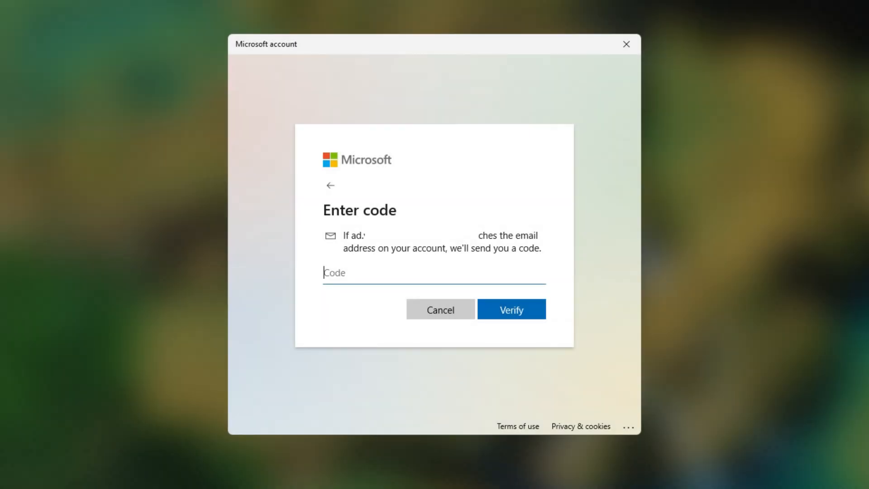
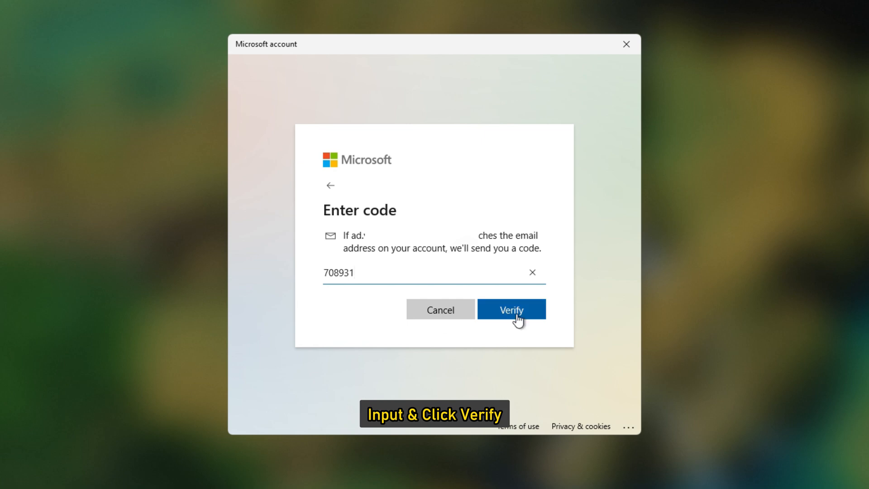
{"action": "left_click", "coordinate": [510, 309]}
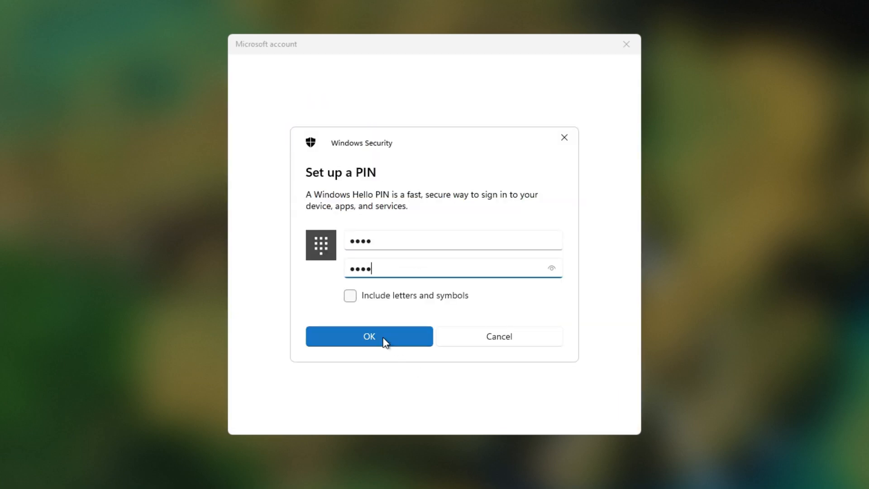
Confirm the new PIN in 'Set up a PIN' and sign in to the desktop.
{"action": "left_click", "coordinate": [369, 336]}
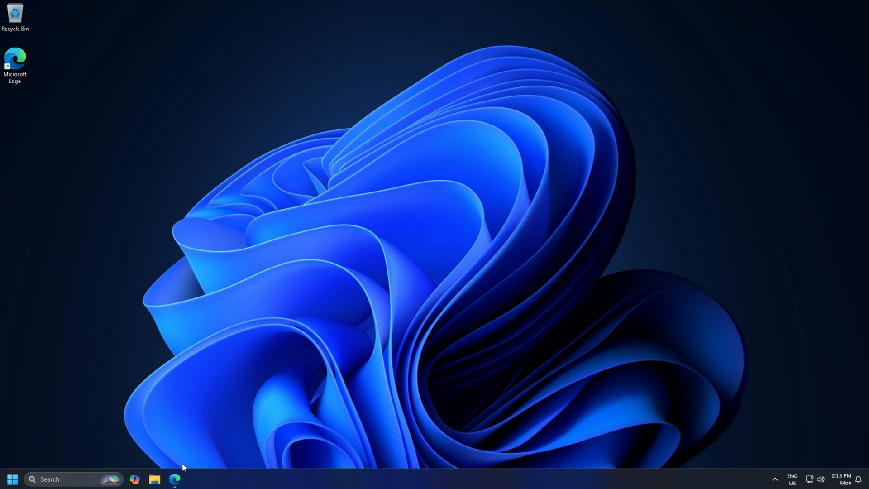
Open Settings from the taskbar and go to Accounts.
{"action": "left_click", "coordinate": [175, 479]}
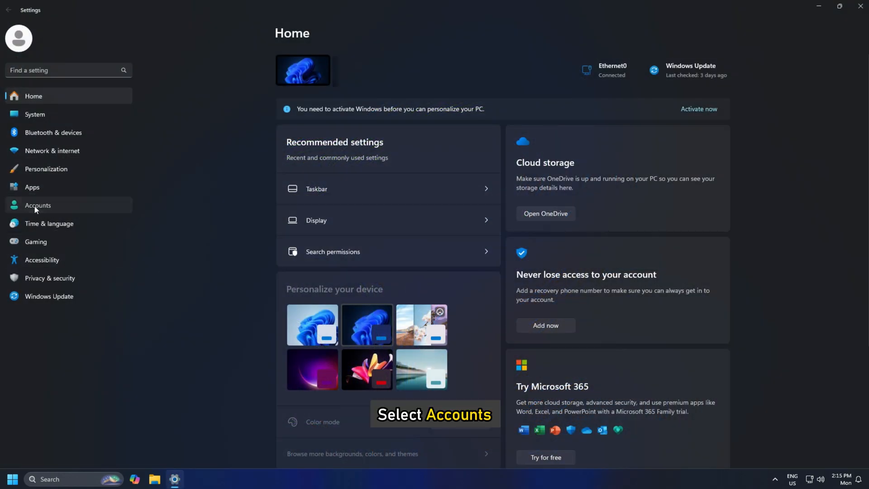
{"action": "left_click", "coordinate": [38, 205]}
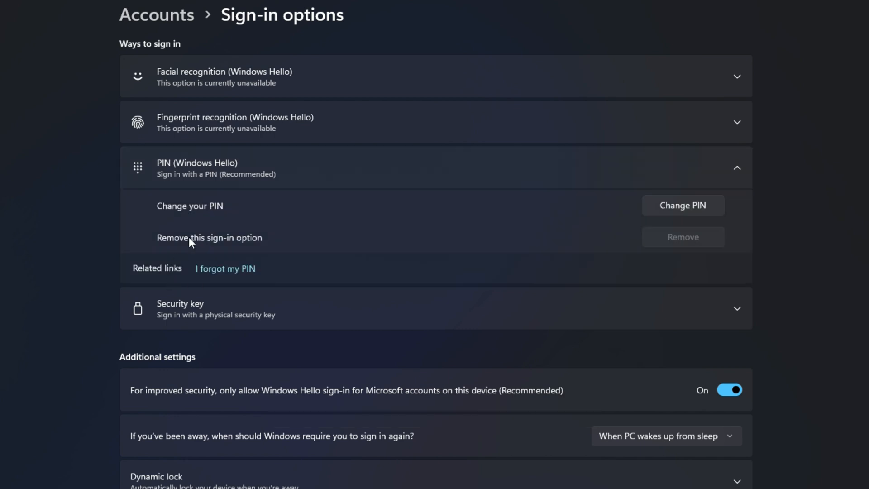
{"action": "left_click", "coordinate": [682, 205]}
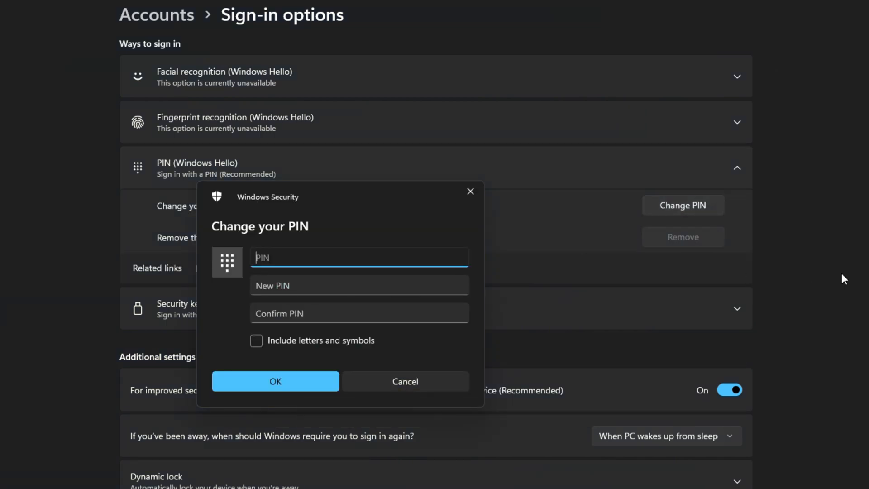
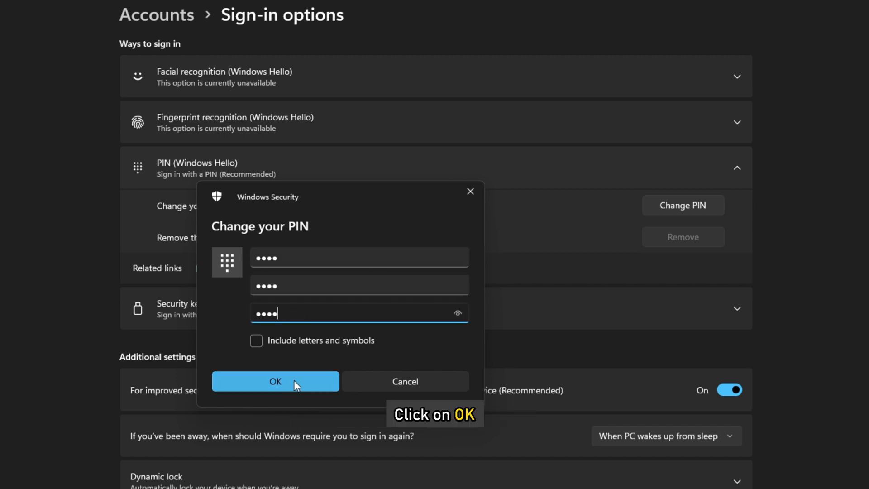
{"action": "left_click", "coordinate": [276, 381]}
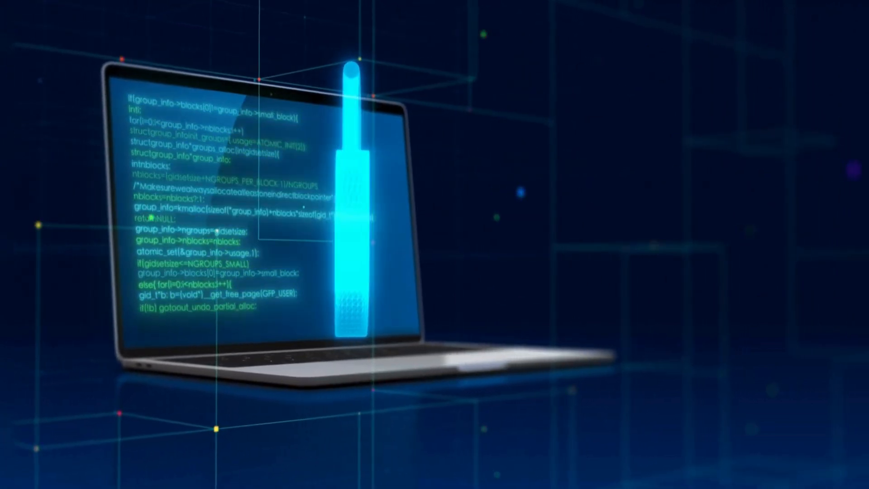